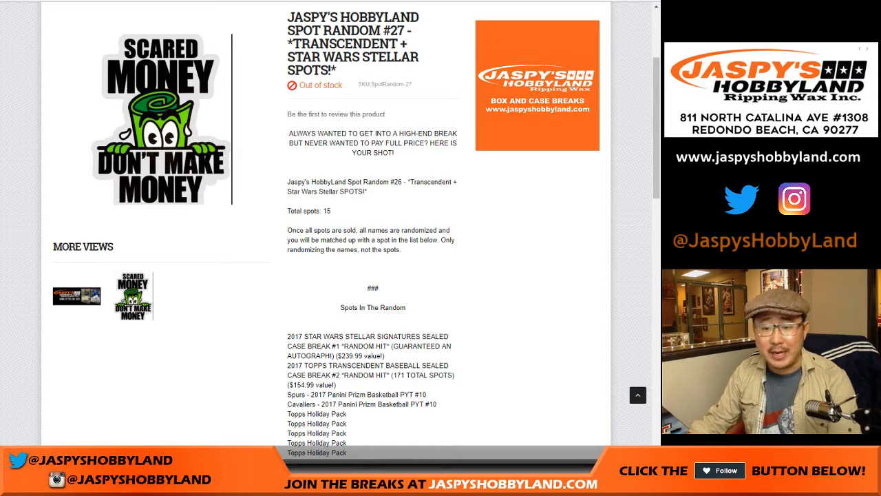
# Scroll the Spot Random #27 product page to bring the 15-spot list into view for copying
pyautogui.scroll(-3)
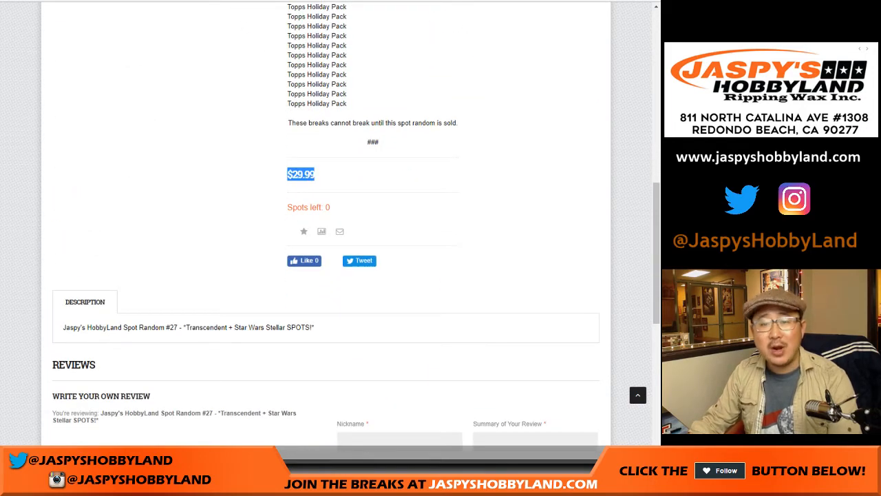
pyautogui.scroll(3)
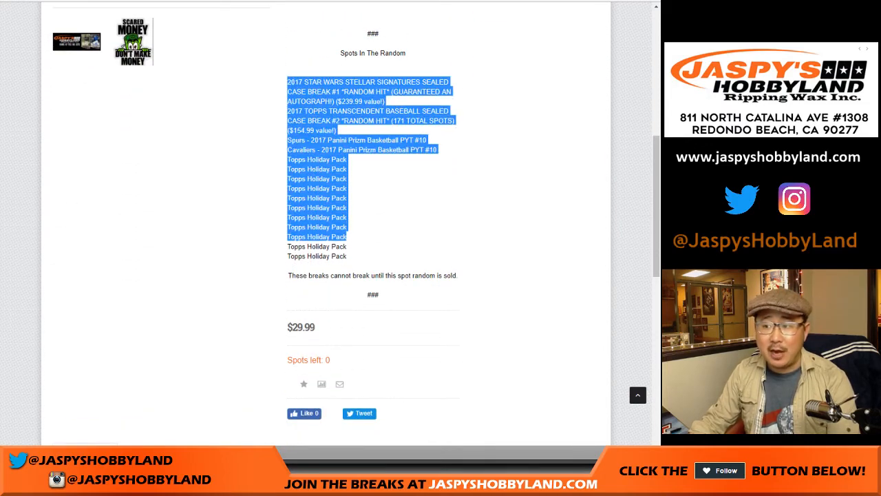
pyautogui.scroll(3)
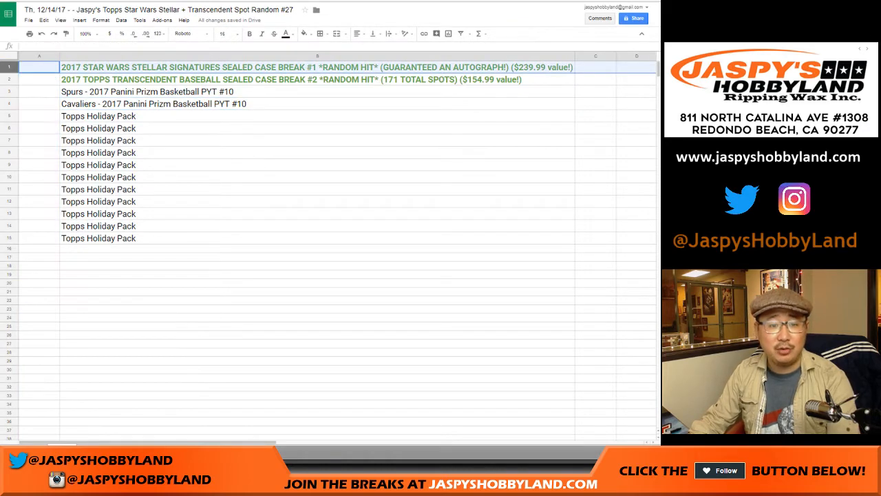
# Switch to RANDOM.ORG and go to the List Randomizer holding the participant names
pyautogui.click(146, 91)
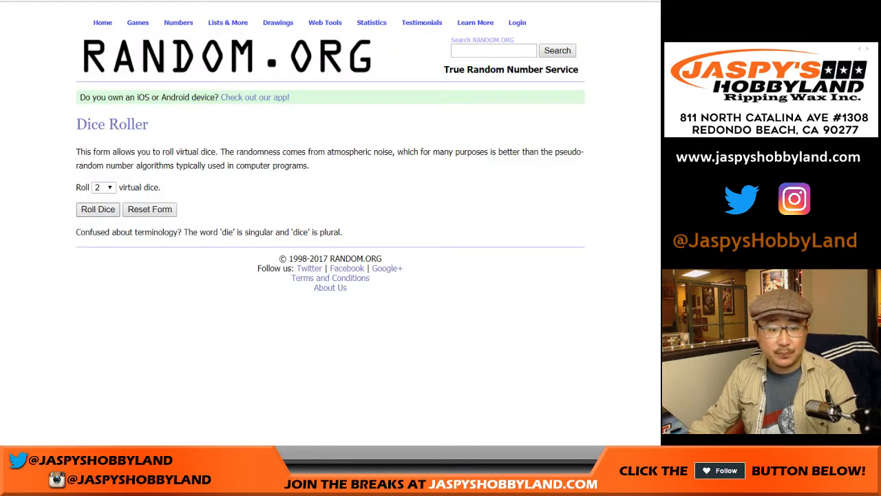
pyautogui.click(96, 210)
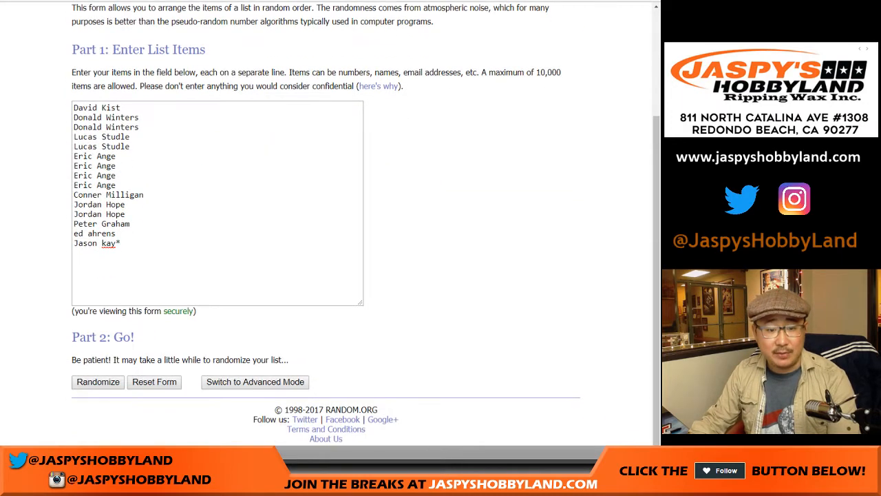
pyautogui.click(98, 381)
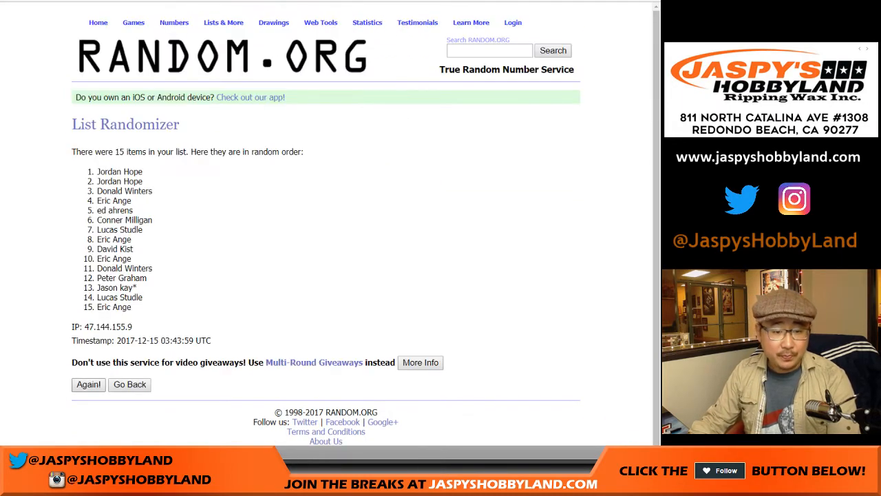
pyautogui.click(88, 384)
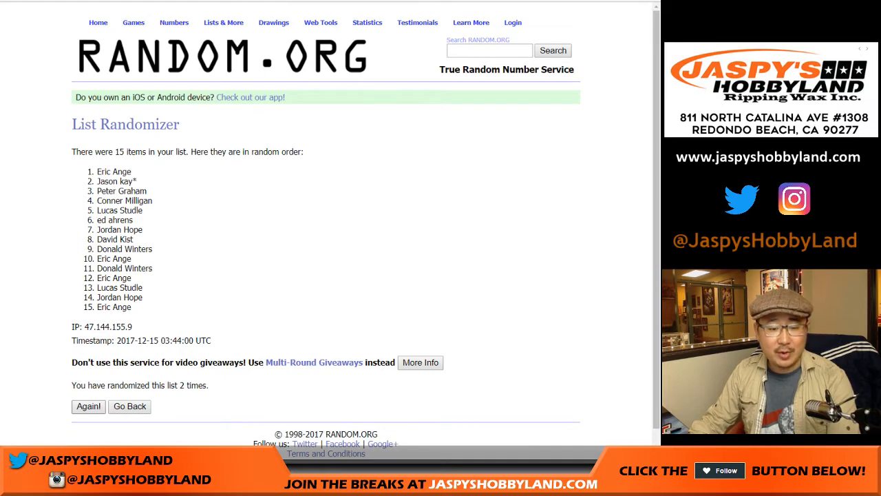
pyautogui.click(88, 407)
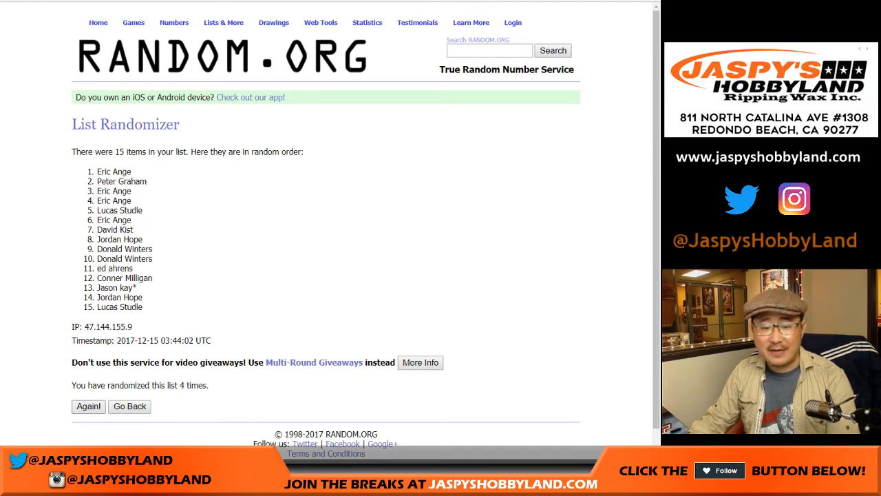
pyautogui.click(88, 406)
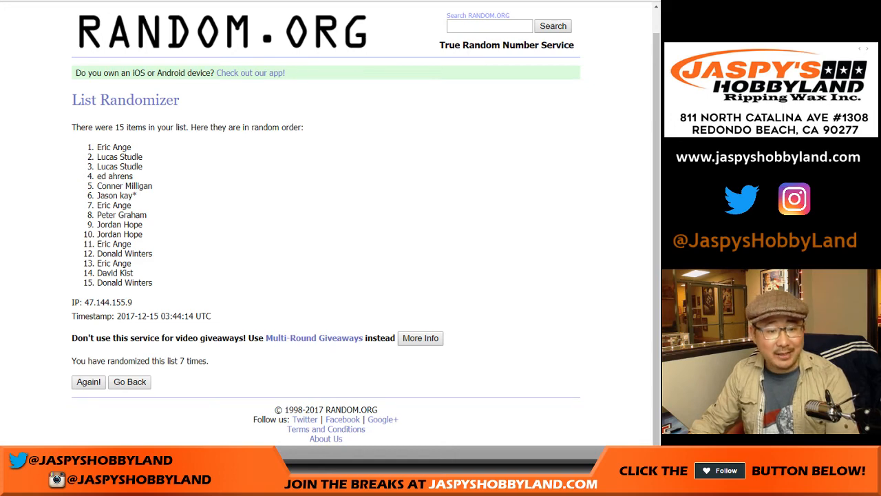
pyautogui.moveTo(100, 146); pyautogui.dragTo(148, 282)
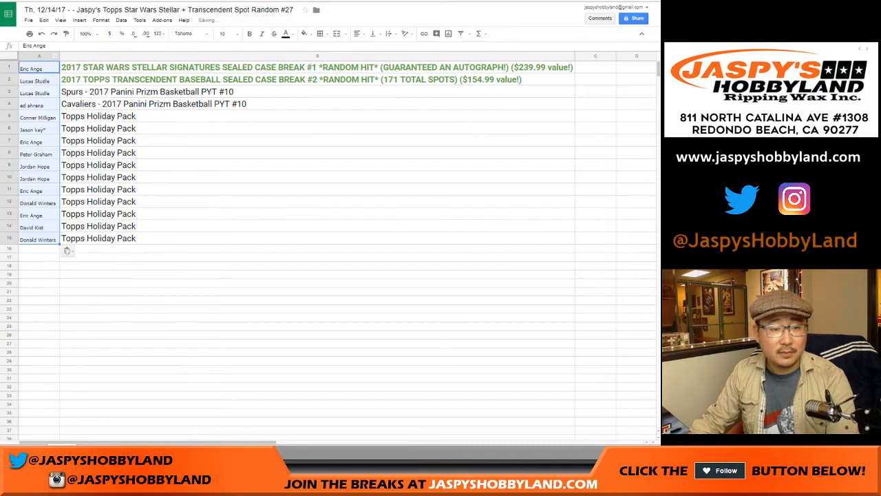
# Enlarge the font of the pasted names in column A beside the spots
pyautogui.click(226, 33)
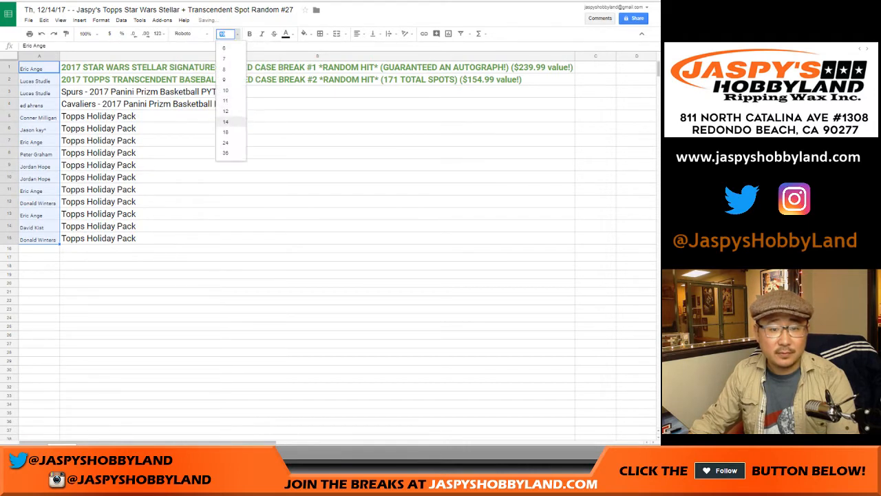
pyautogui.click(226, 121)
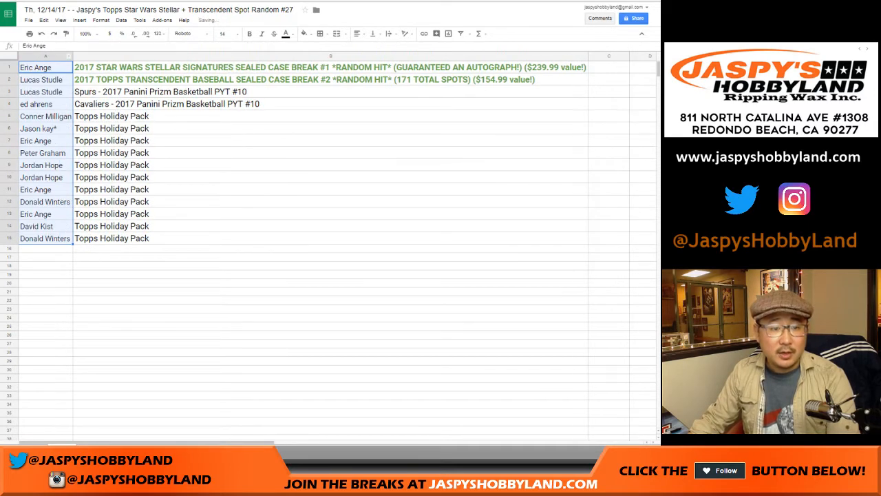